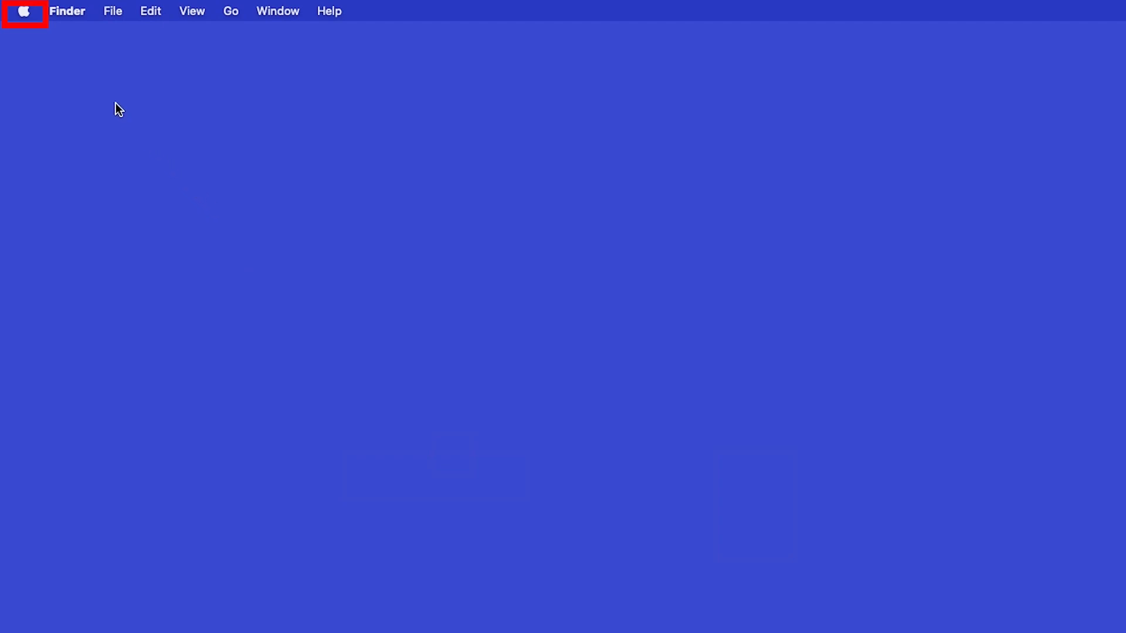
Open Printers & Scanners from the Apple menu's System Preferences.
click(24, 10)
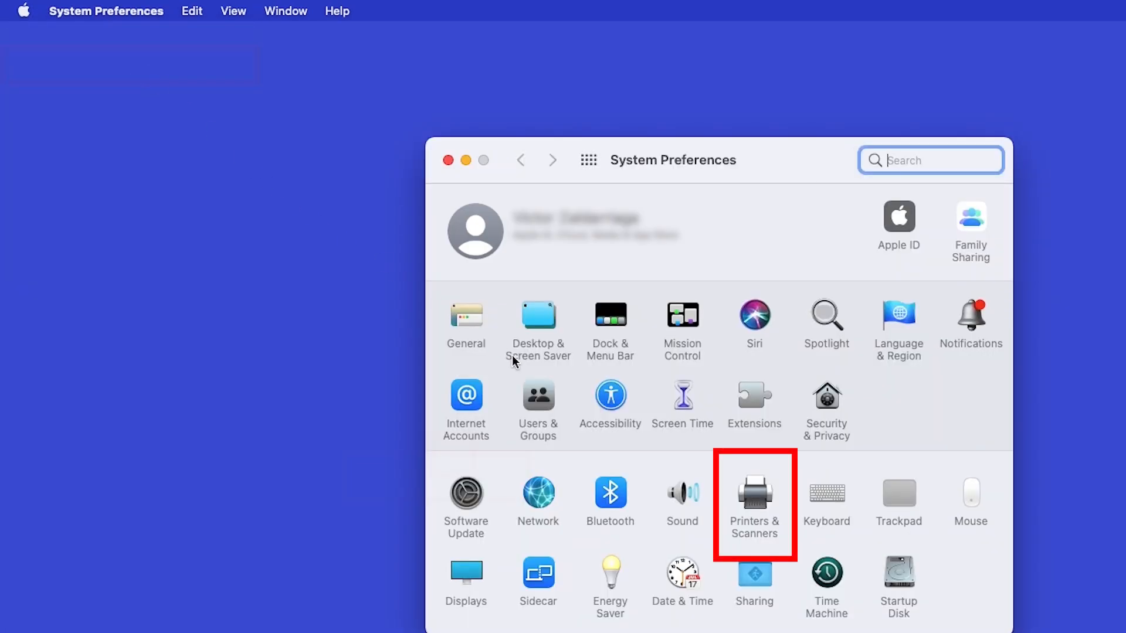
click(754, 495)
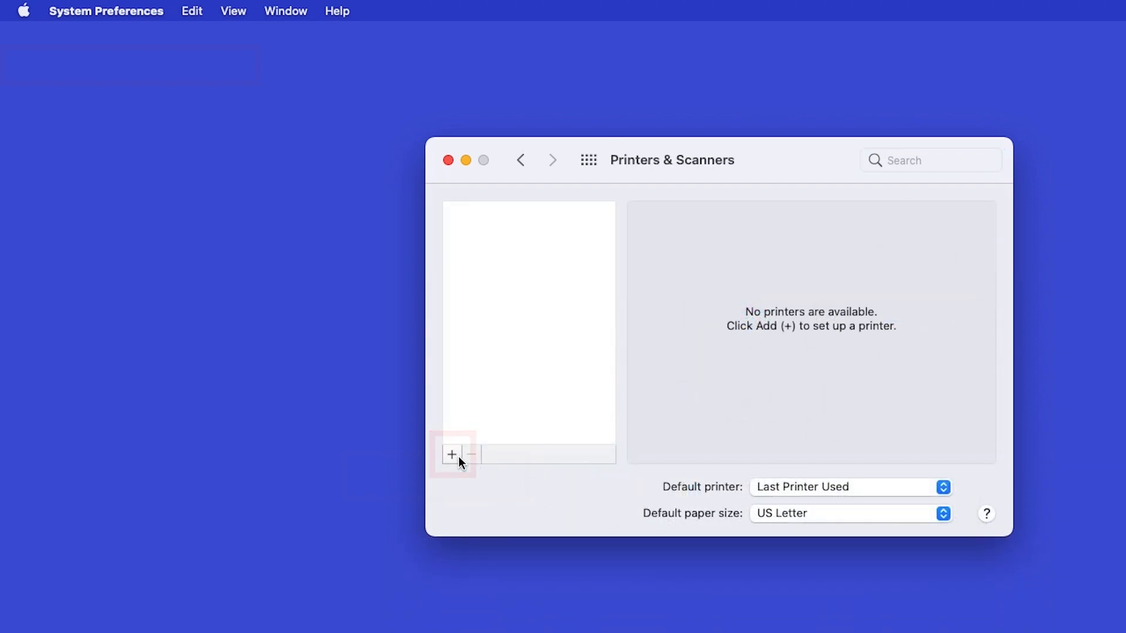
Add the Brother HL-L6200DW printer using the default Brother HL-L6200DW series driver.
click(452, 454)
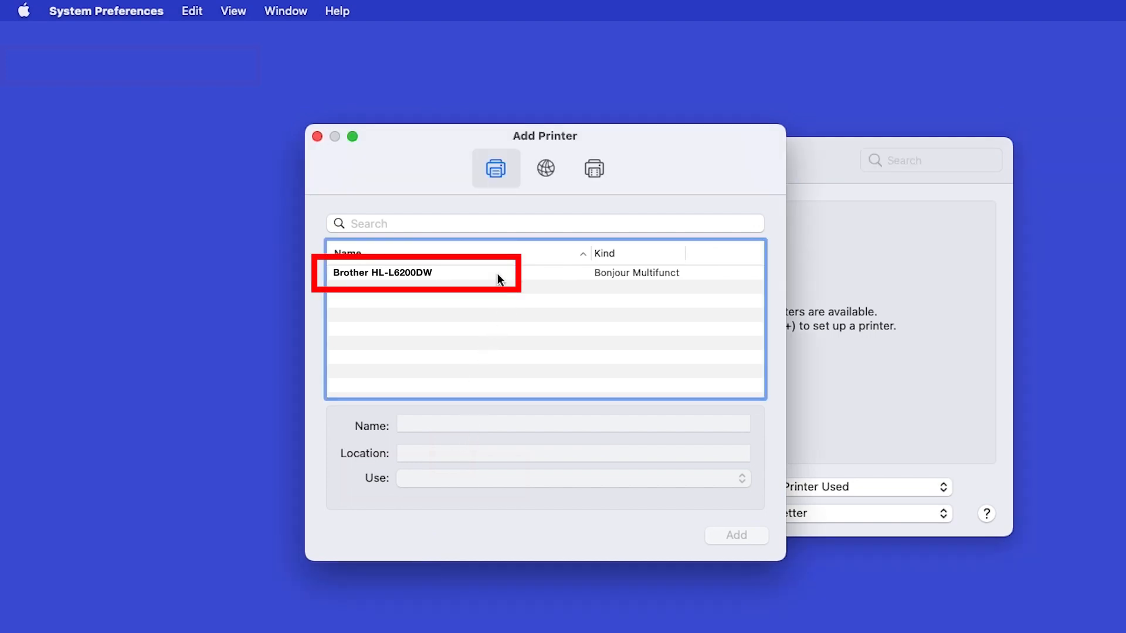
click(445, 273)
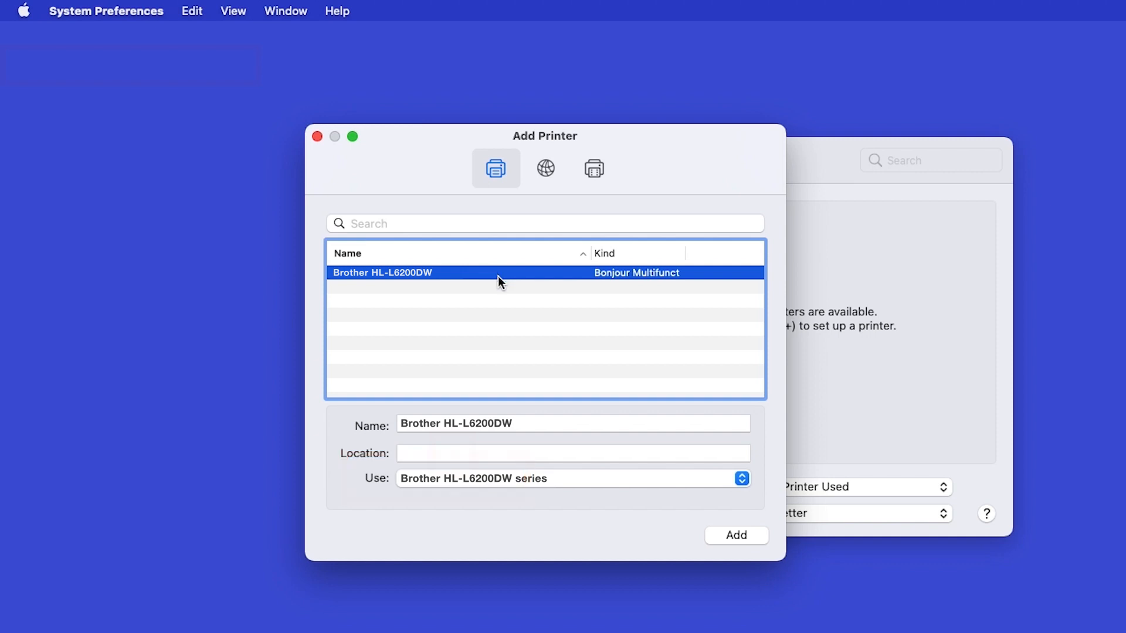
click(736, 535)
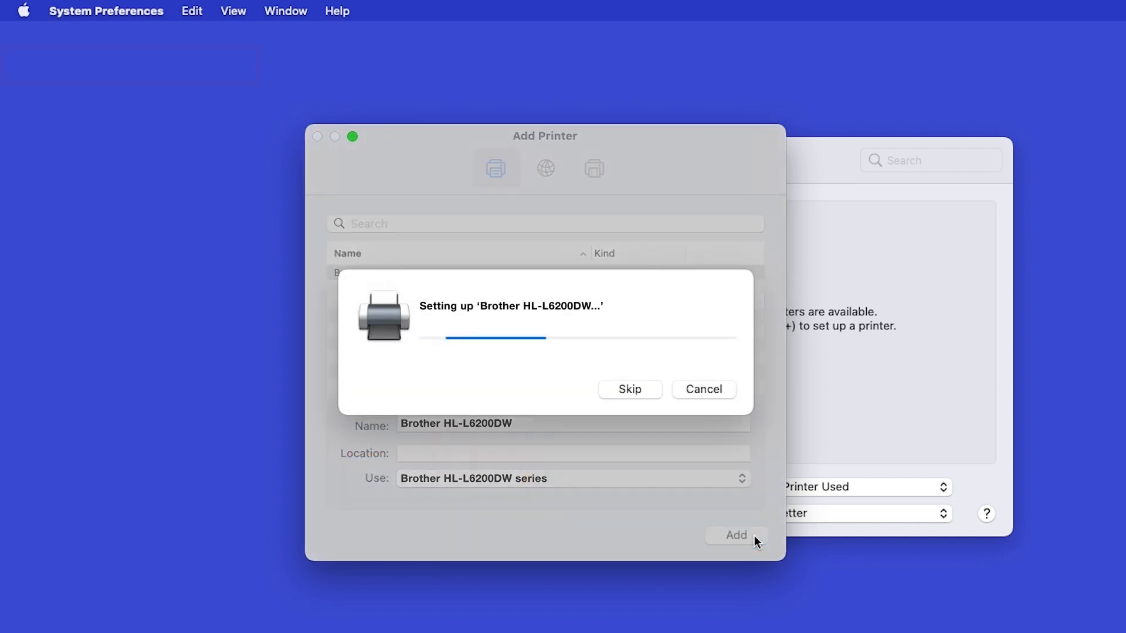
click(629, 389)
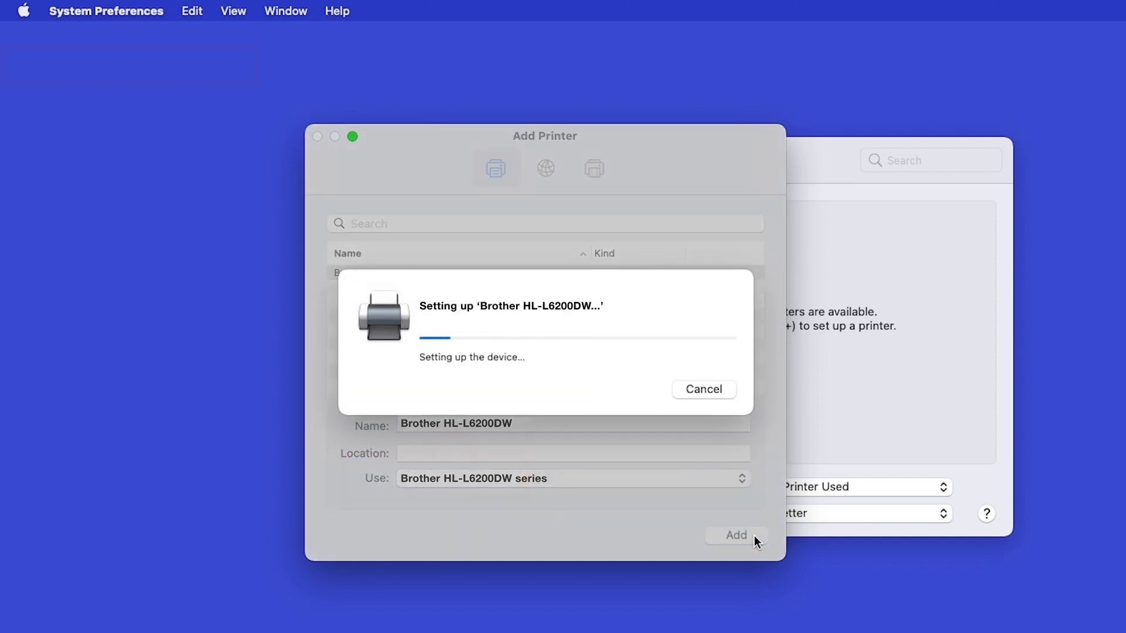